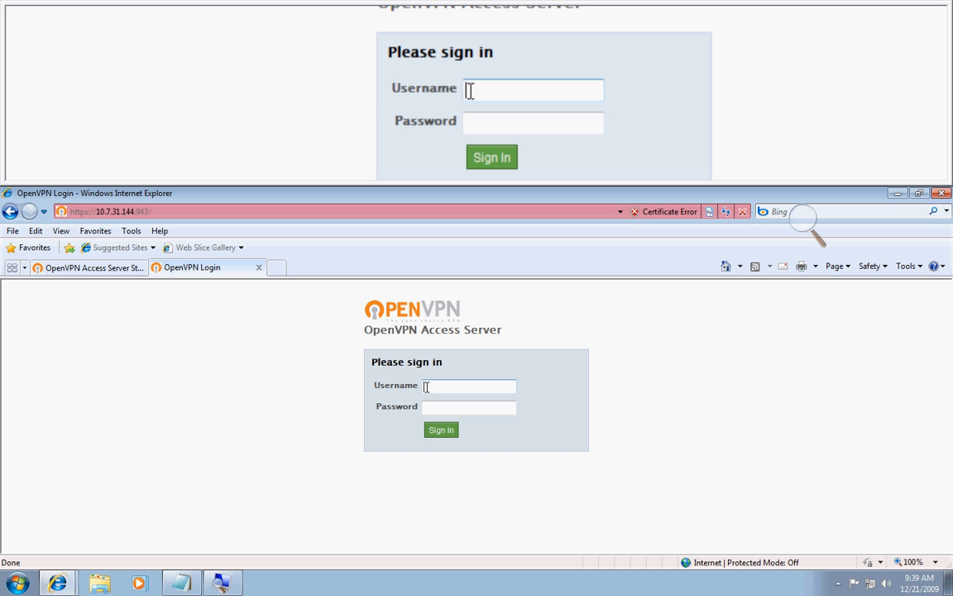
{"action": "type", "text": "windows"}
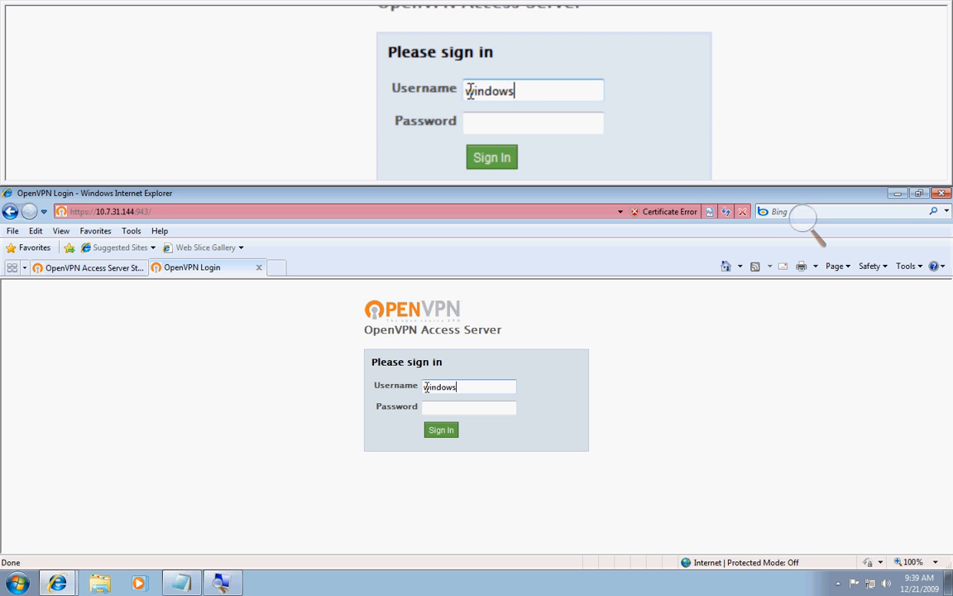
{"action": "type", "text": "example"}
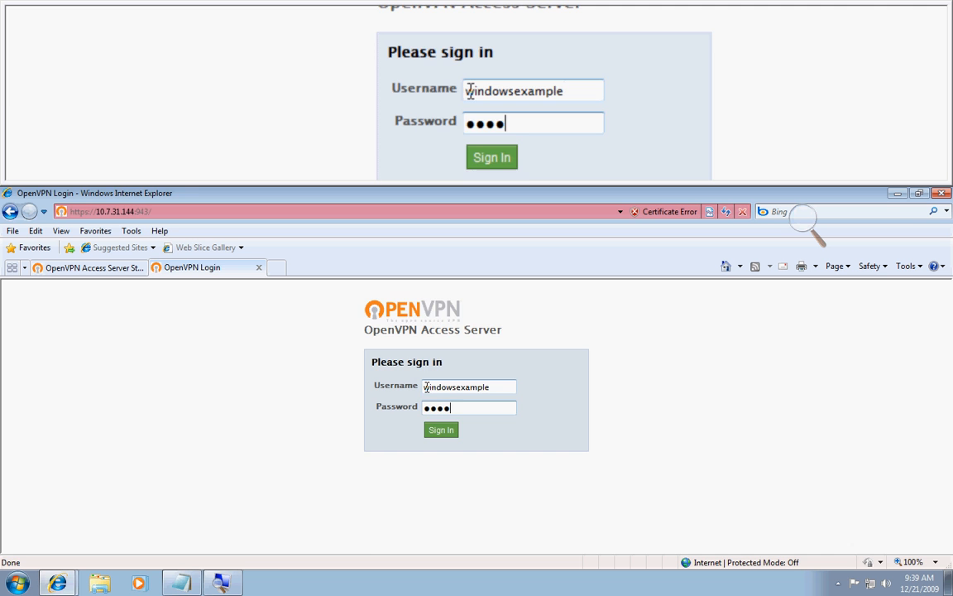
{"action": "left_click", "coordinate": [441, 429]}
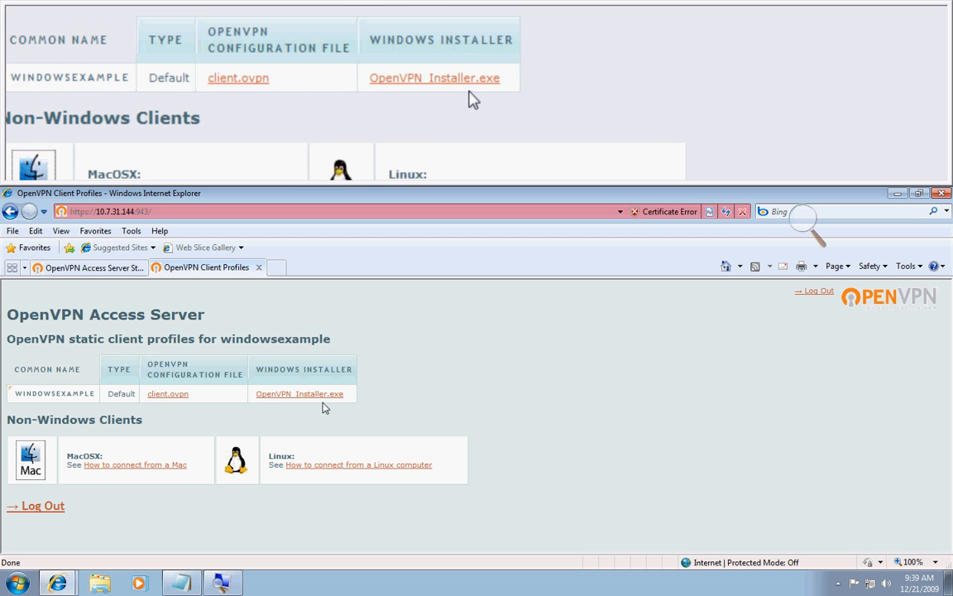
{"action": "mouse_move", "coordinate": [416, 99]}
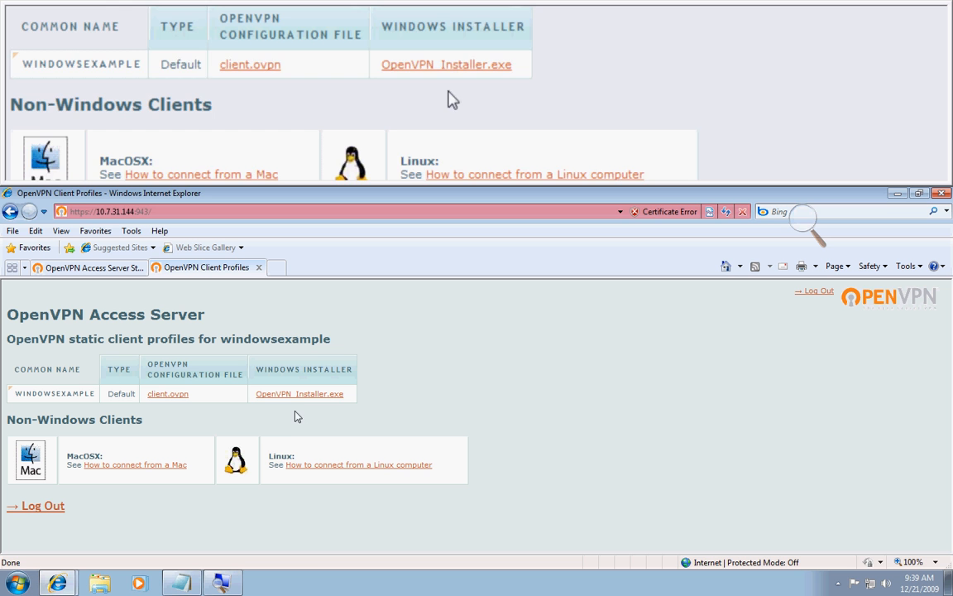
{"action": "mouse_move", "coordinate": [298, 393]}
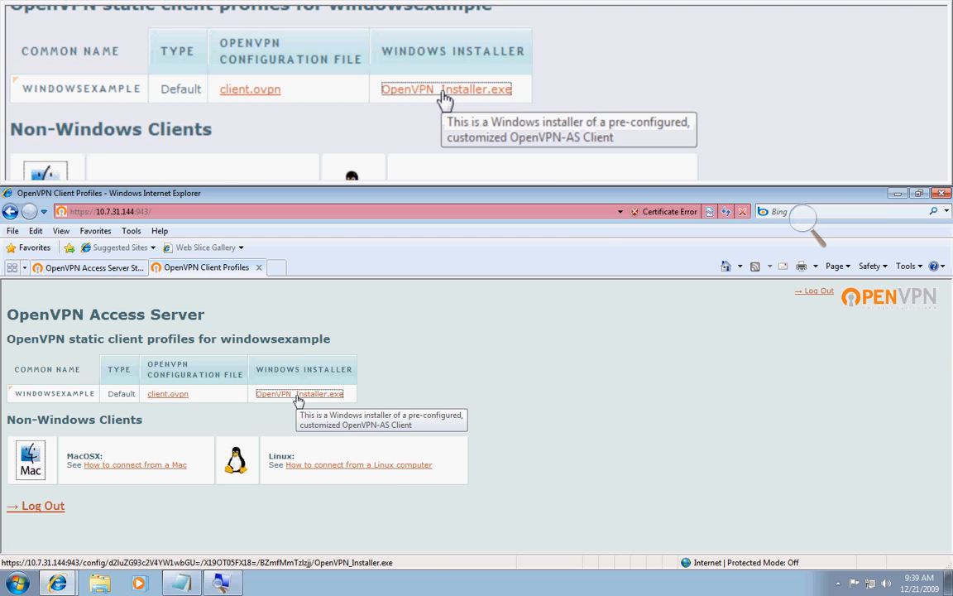
- Download OpenVPN_Installer.exe from the Windows Installer section of Client Profiles
{"action": "left_click", "coordinate": [299, 393]}
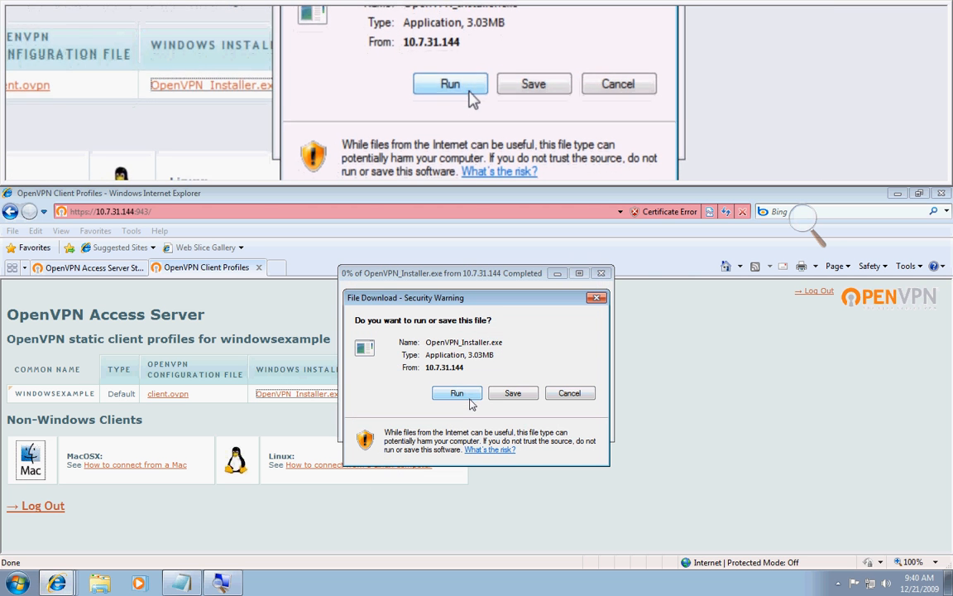
- Run OpenVPN_Installer.exe from the download warning and allow it to launch
{"action": "left_click", "coordinate": [457, 393]}
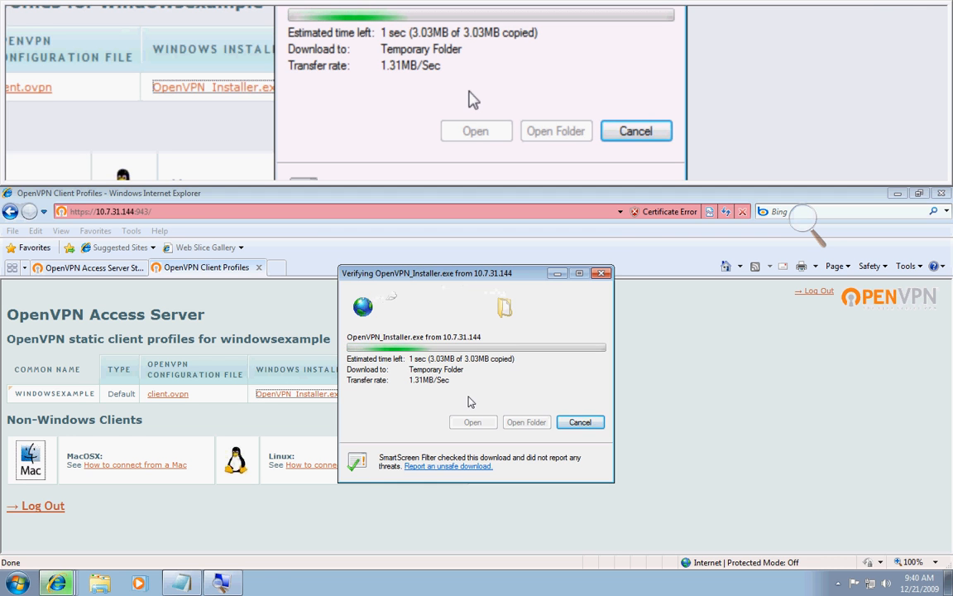
{"action": "left_click", "coordinate": [473, 422]}
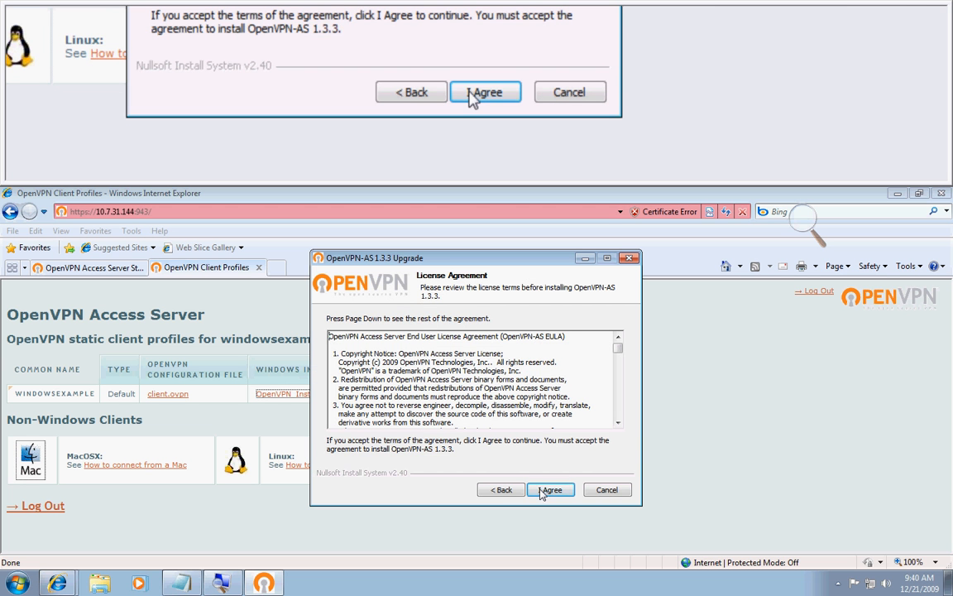
- Accept the license, install OpenVPN-AS 1.3.3 to the default folder, and finish with Start OpenVPN-AS ticked
{"action": "left_click", "coordinate": [550, 489]}
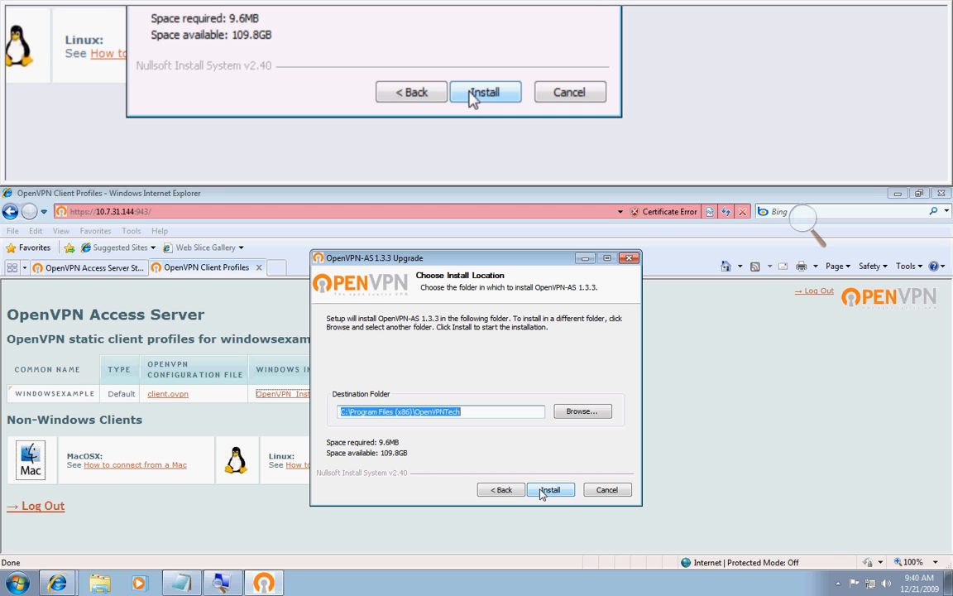
{"action": "left_click", "coordinate": [550, 489]}
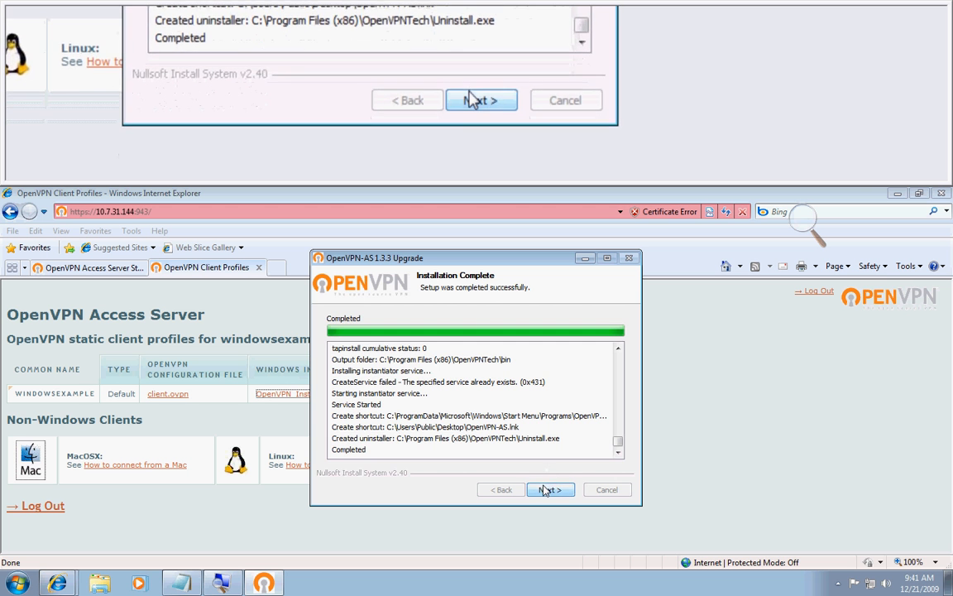
{"action": "left_click", "coordinate": [550, 489]}
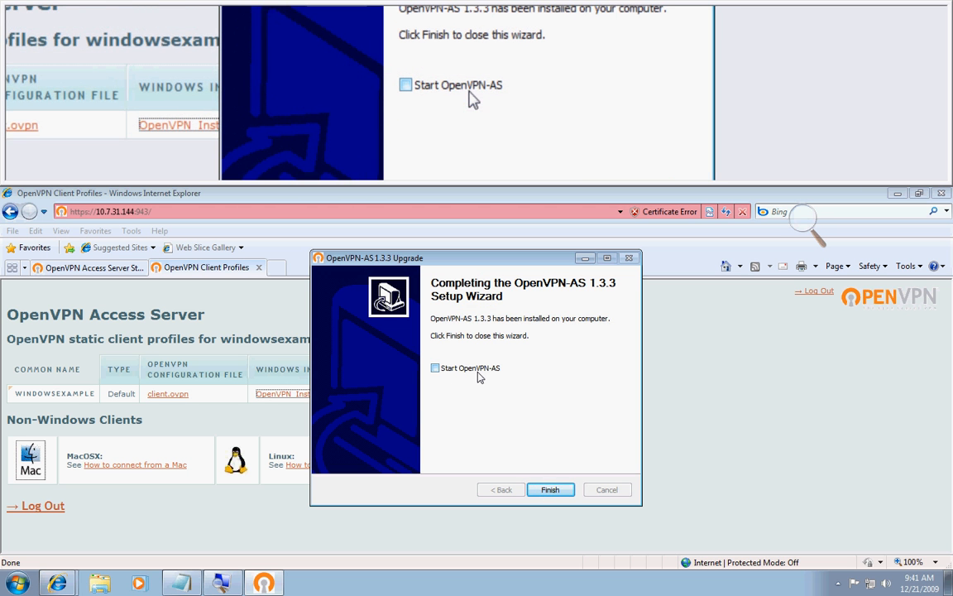
{"action": "left_click", "coordinate": [435, 367]}
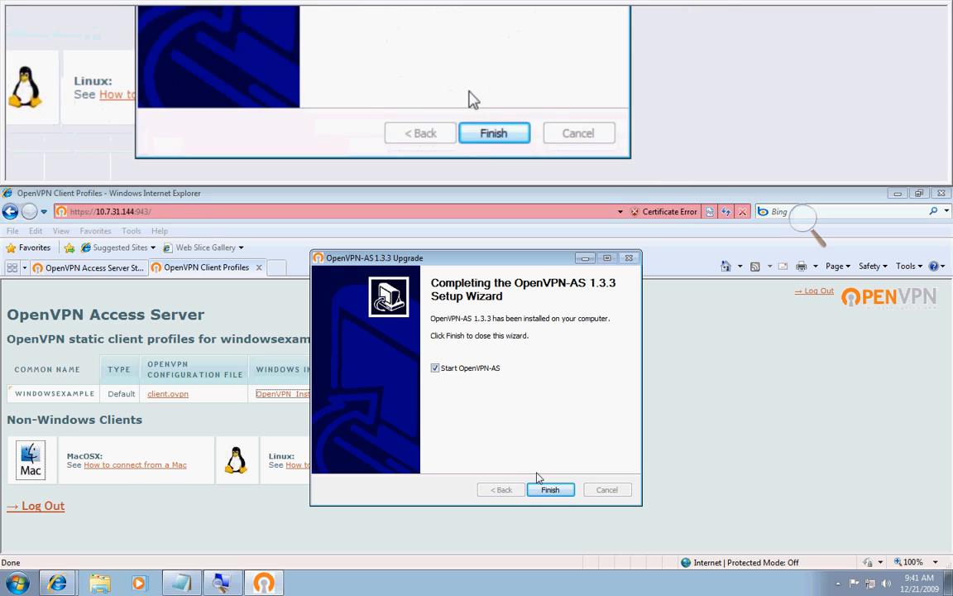
{"action": "left_click", "coordinate": [550, 489]}
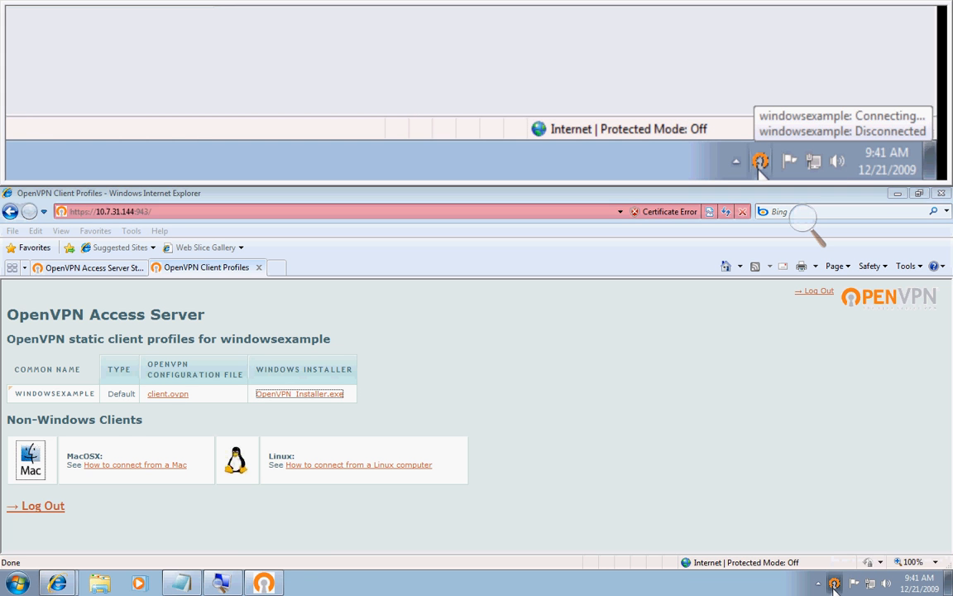
- Open the OpenVPN-AS tray icon's status window and its right-click connection menu
{"action": "left_click", "coordinate": [834, 583]}
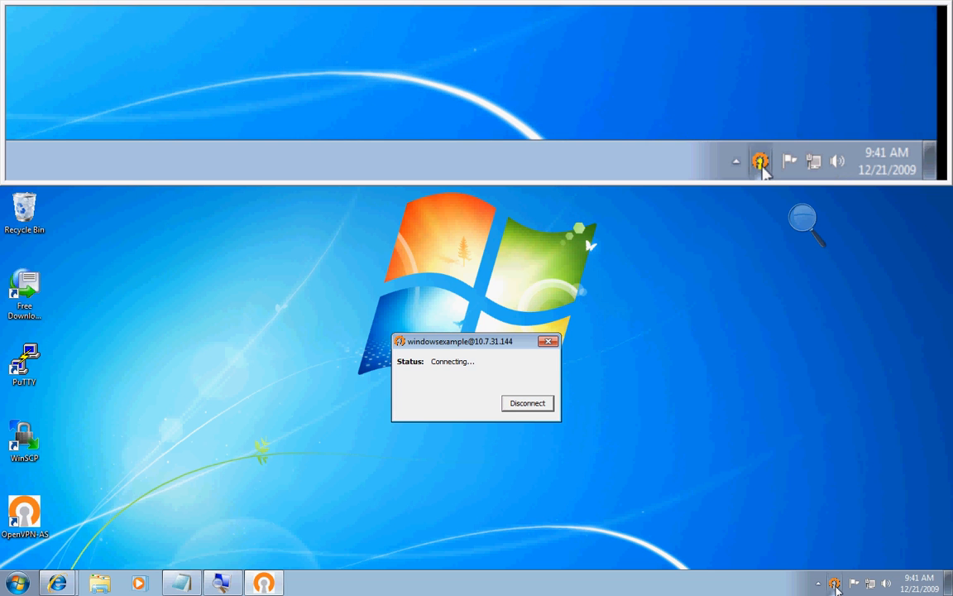
{"action": "mouse_move", "coordinate": [759, 160]}
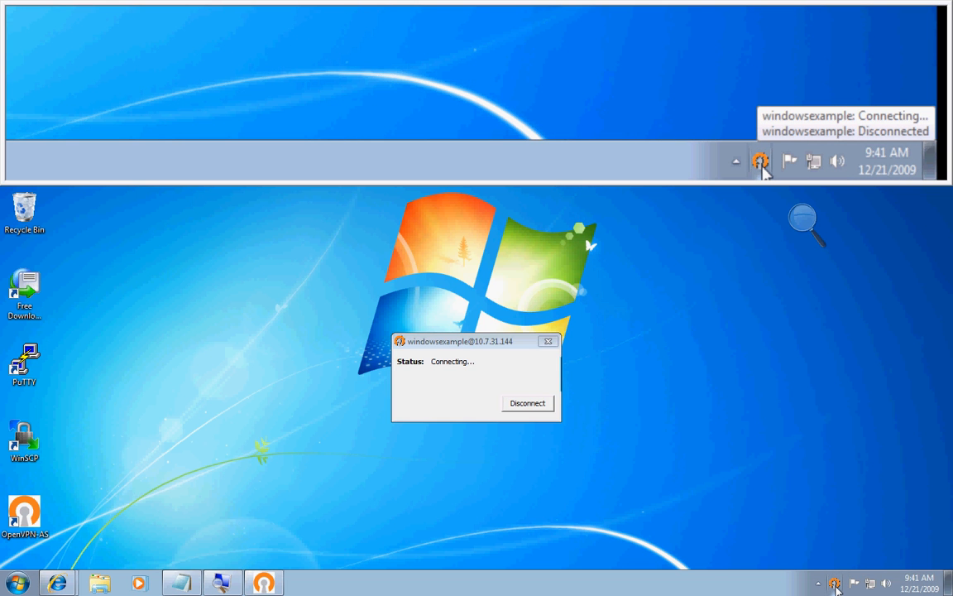
{"action": "right_click", "coordinate": [835, 583]}
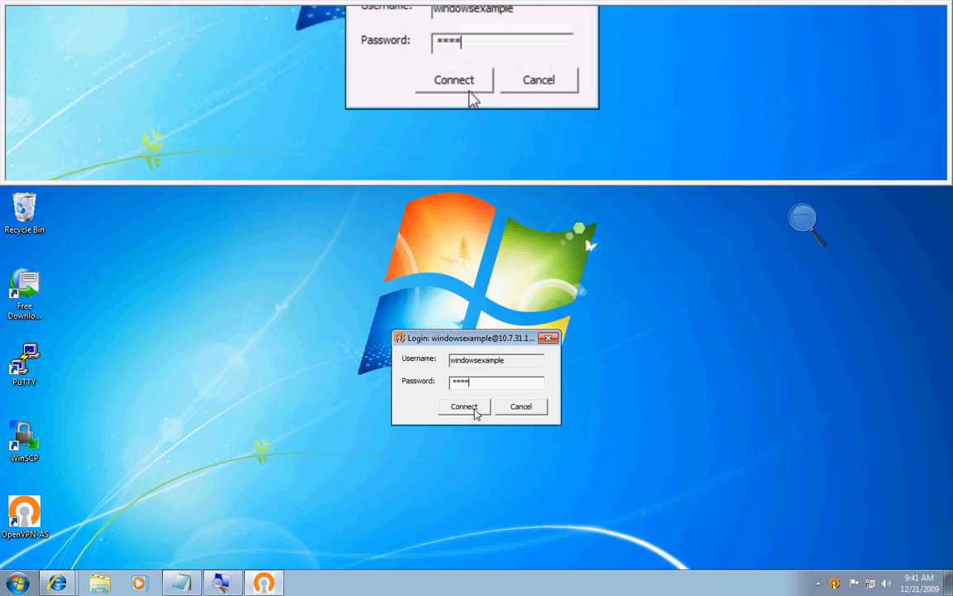
- Connect to the VPN as windowsexample from the Login dialog
{"action": "left_click", "coordinate": [463, 407]}
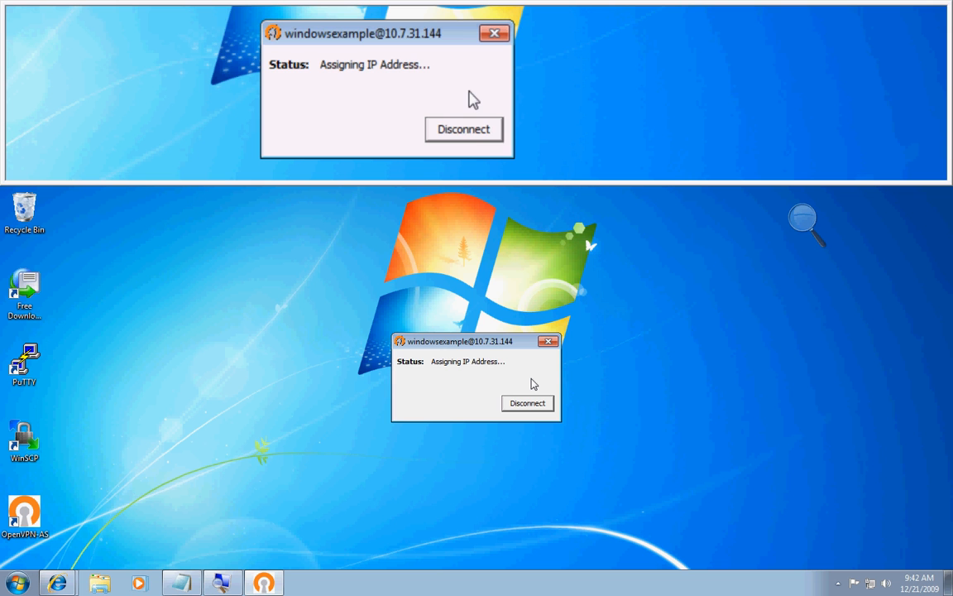
{"action": "left_click", "coordinate": [527, 403]}
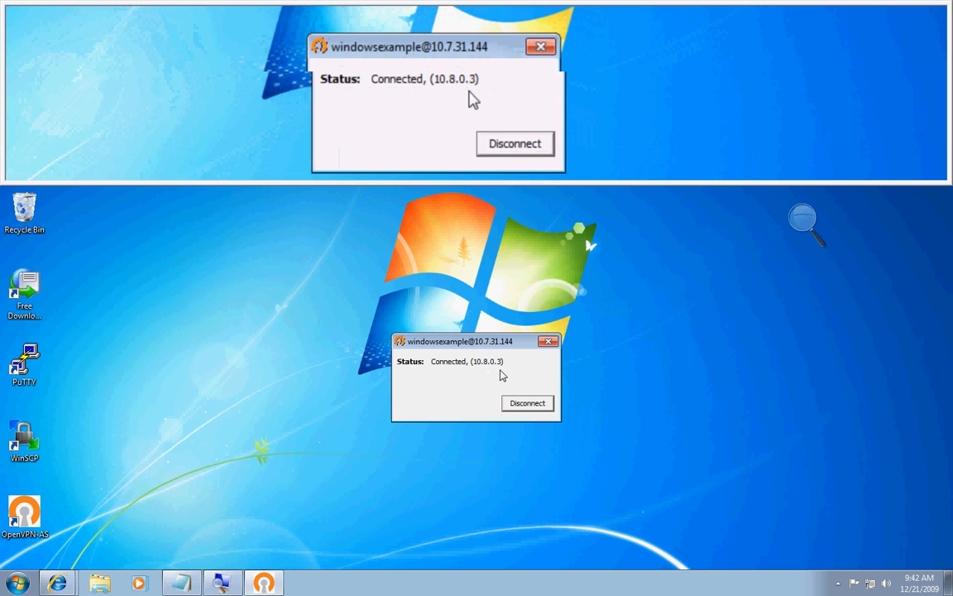
- Confirm the status window shows Connected with assigned address 10.8.0.3
{"action": "left_click", "coordinate": [514, 143]}
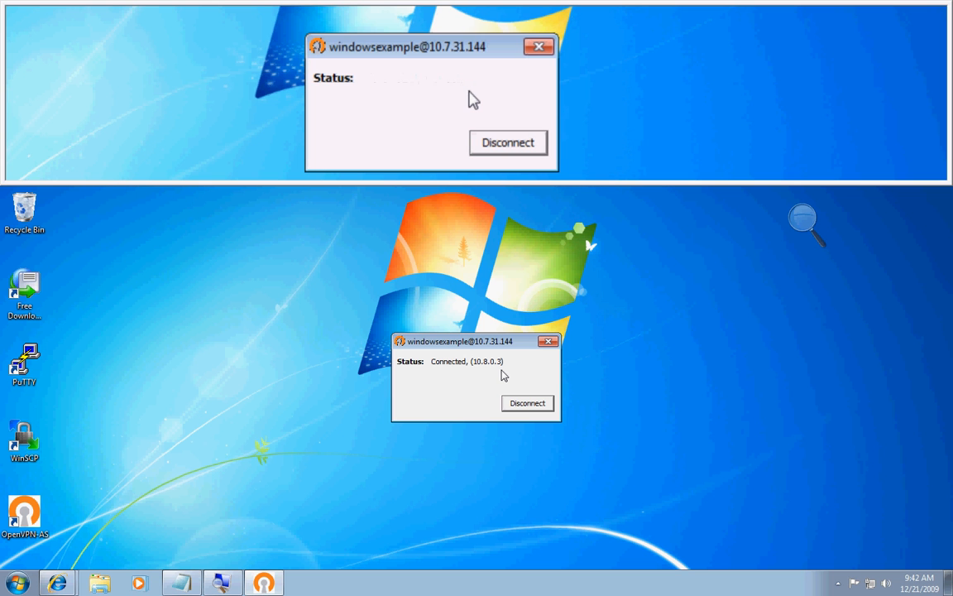